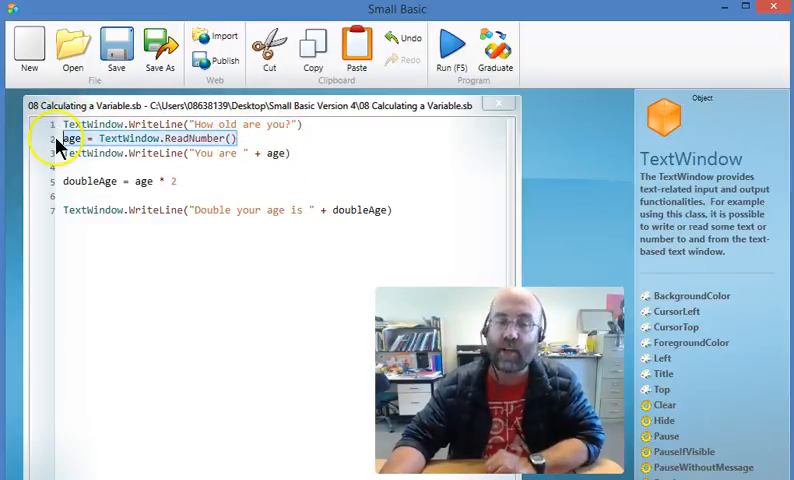
- Place the cursor on line 5 to rename doubleAge to tripleAge in the assignment
click(294, 156)
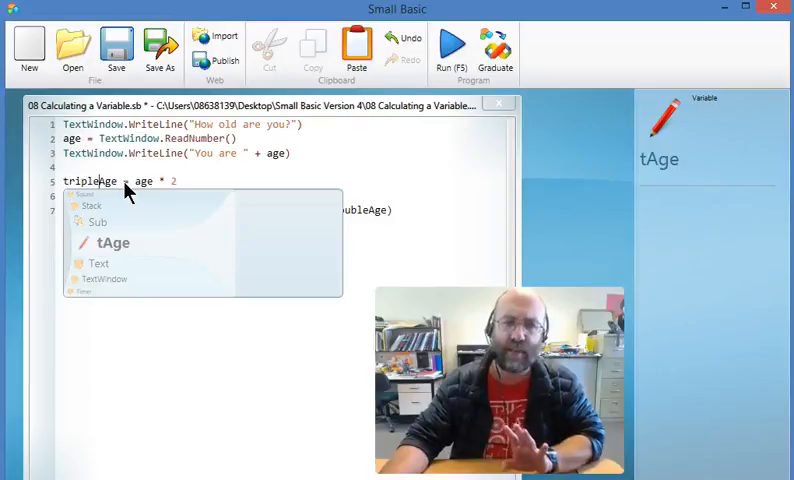
- Change the multiplier so the line reads tripleAge = age * 3
click(216, 180)
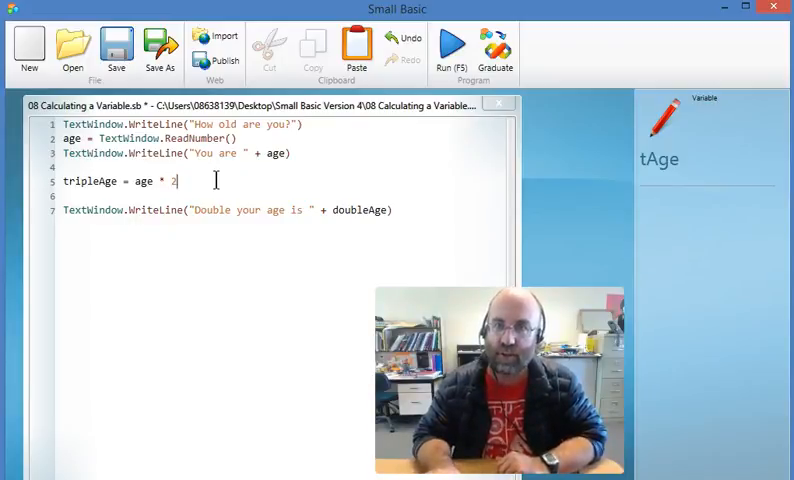
key(Backspace)
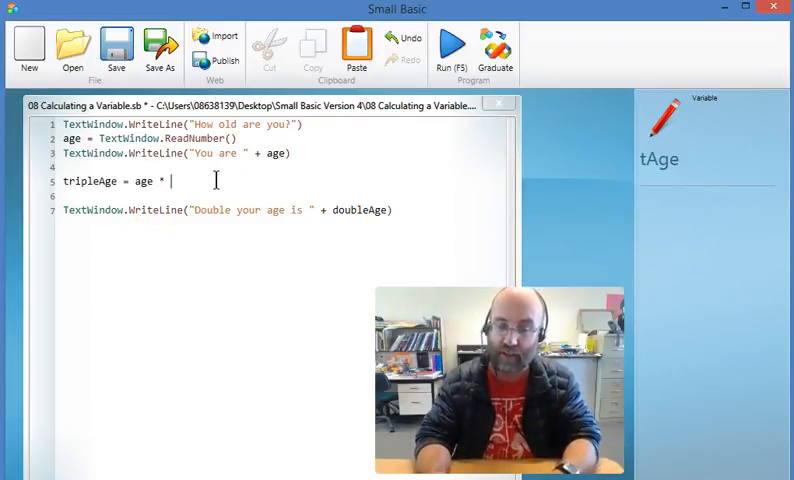
text(3)
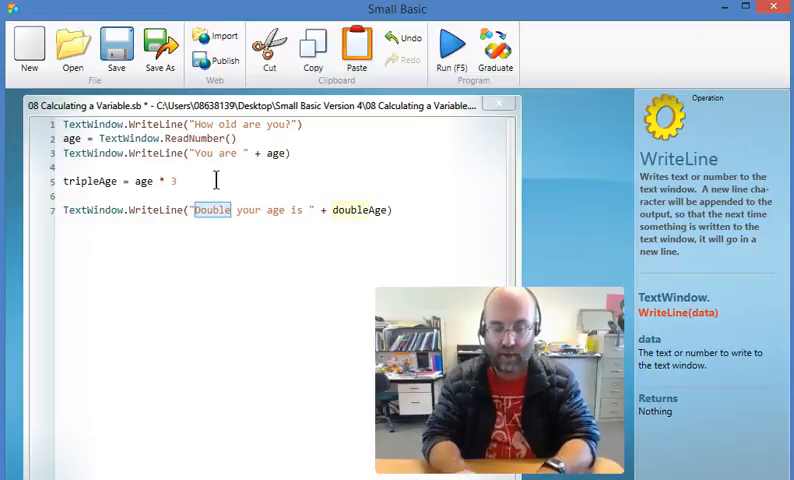
- Make line 7 output "Triple your age is " + tripleAge, then start the program
text(Triple)
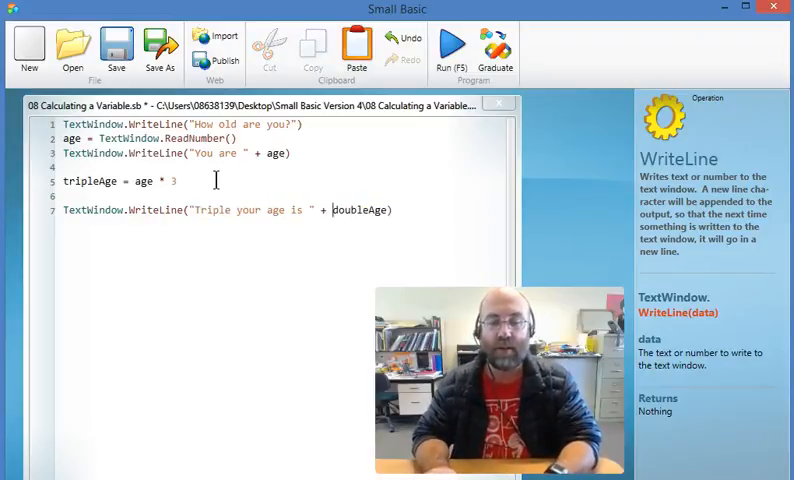
double_click(348, 210)
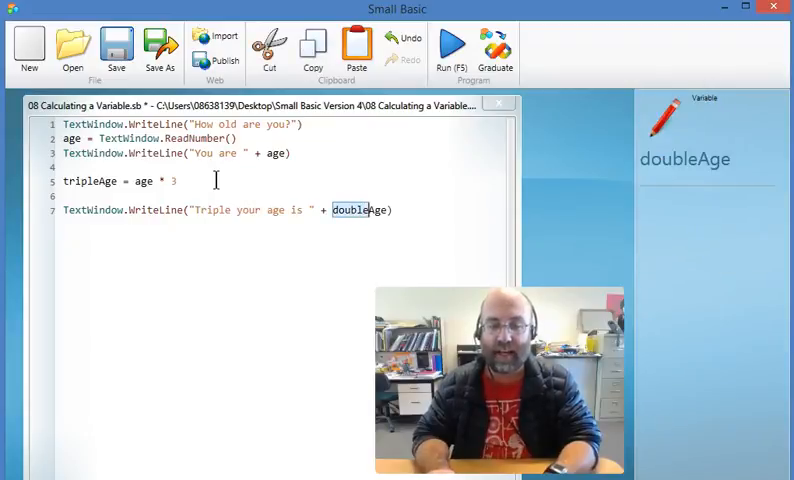
text(trip)
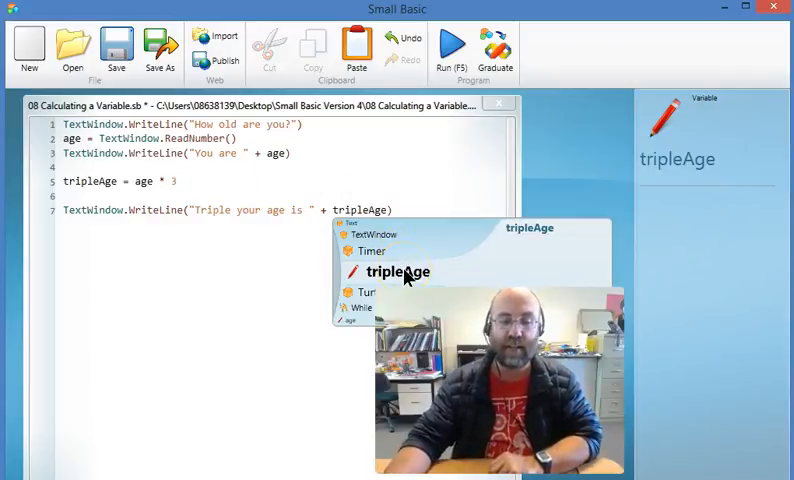
click(398, 272)
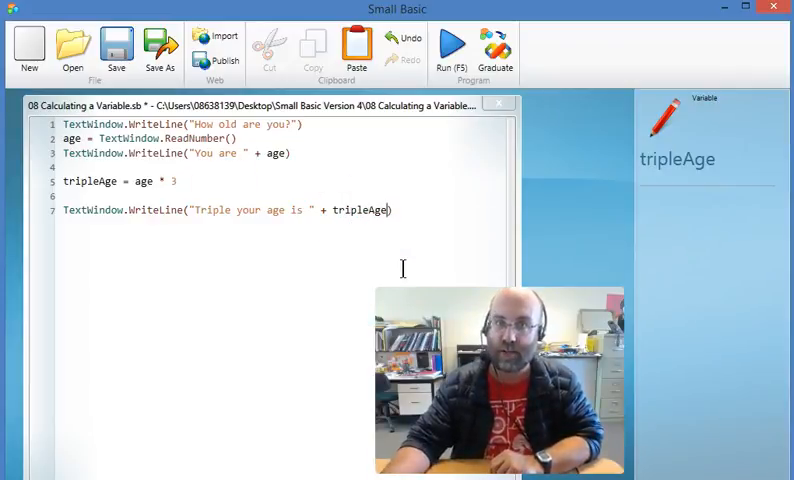
click(452, 44)
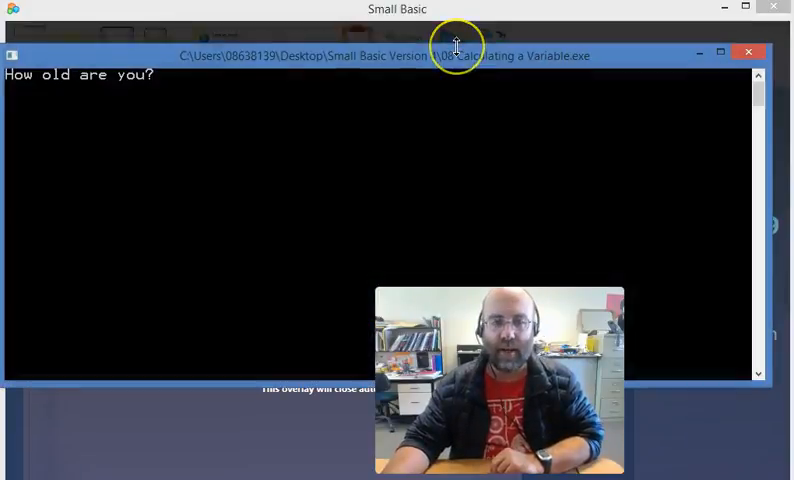
- Enter age 46 in the console so it prints Triple your age is 138
text(46)
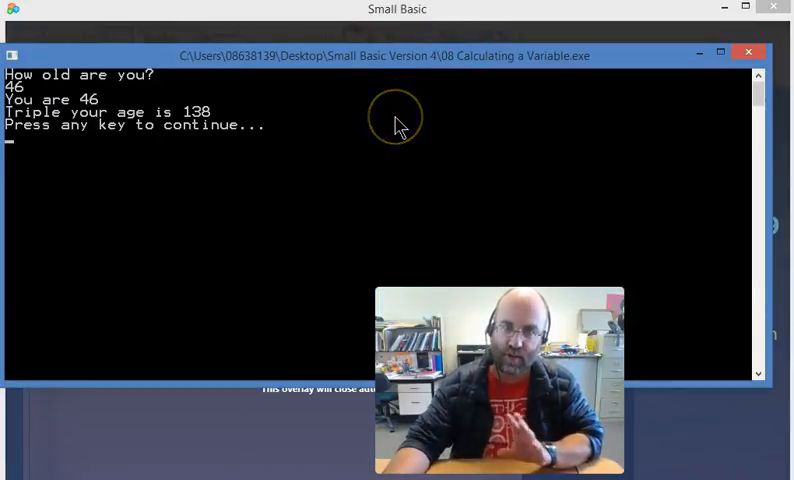
mouse_move(264, 244)
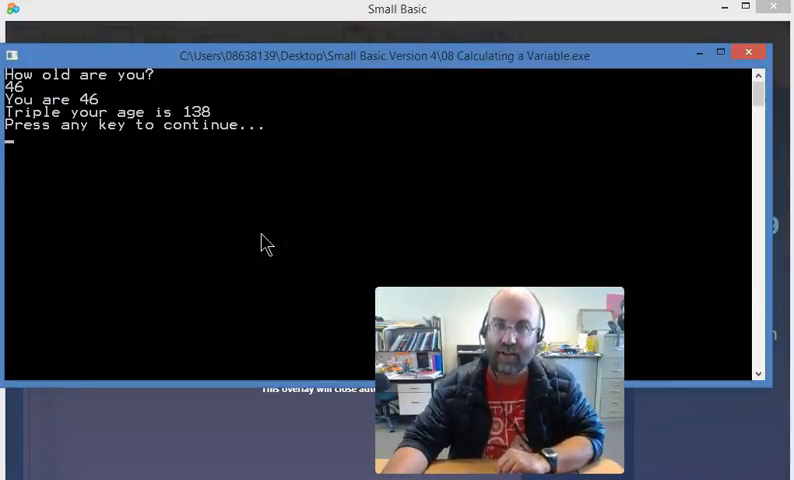